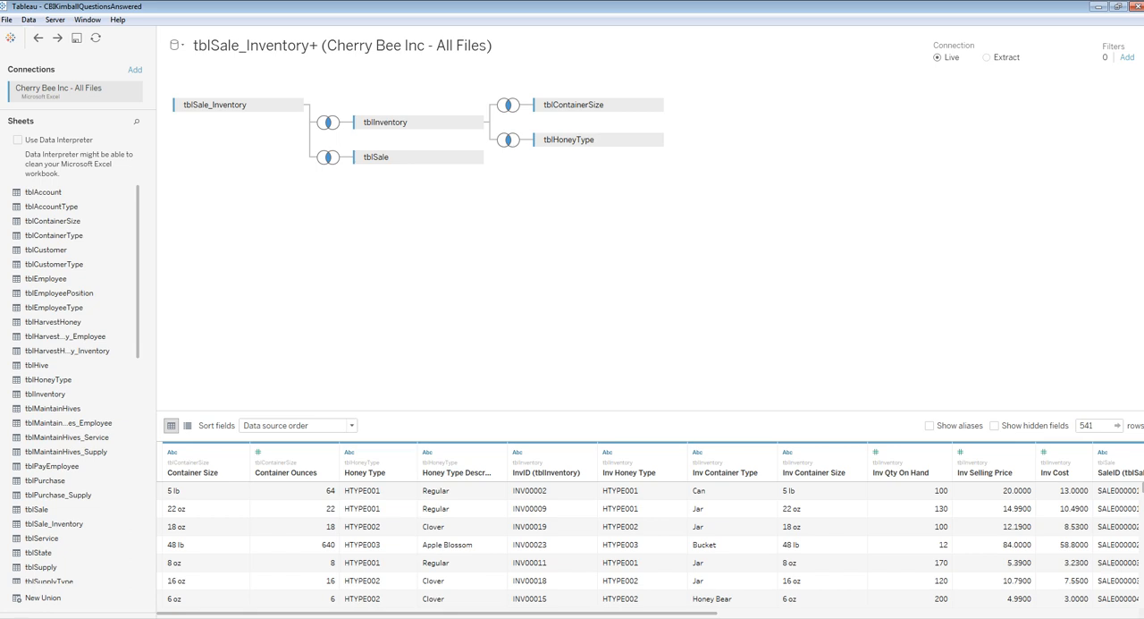
mouse_move(336, 87)
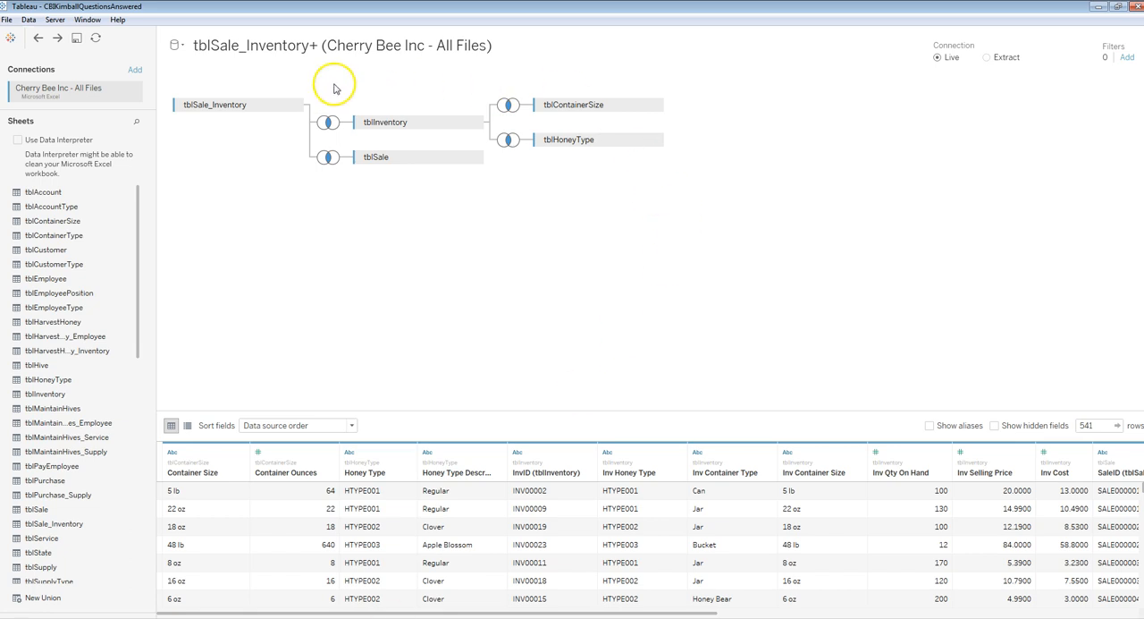
mouse_move(550, 451)
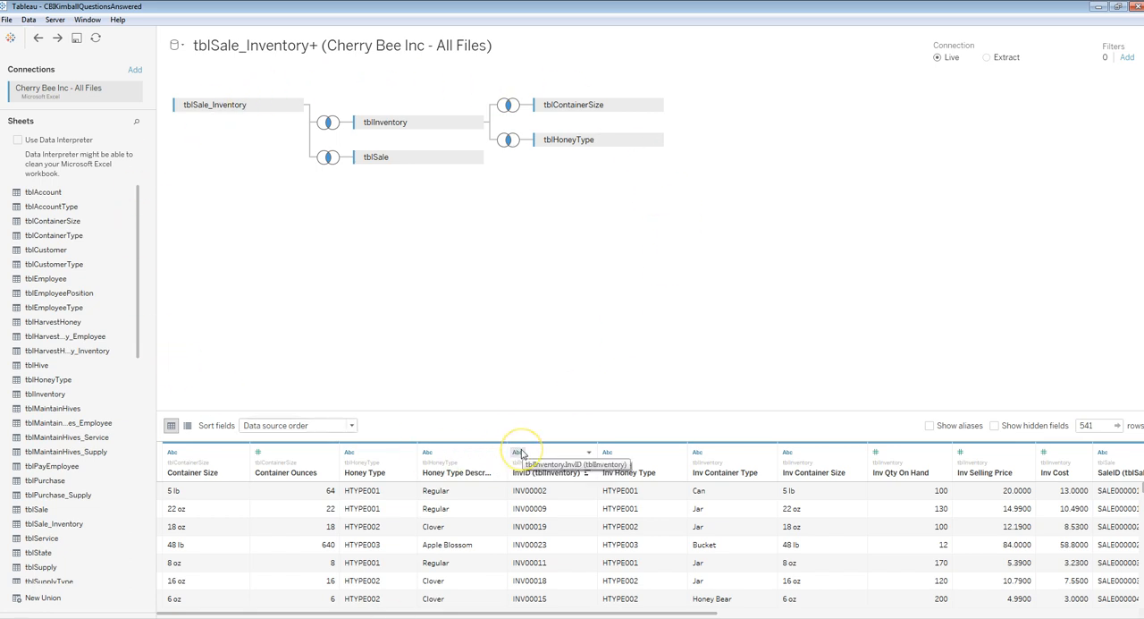
mouse_move(438, 387)
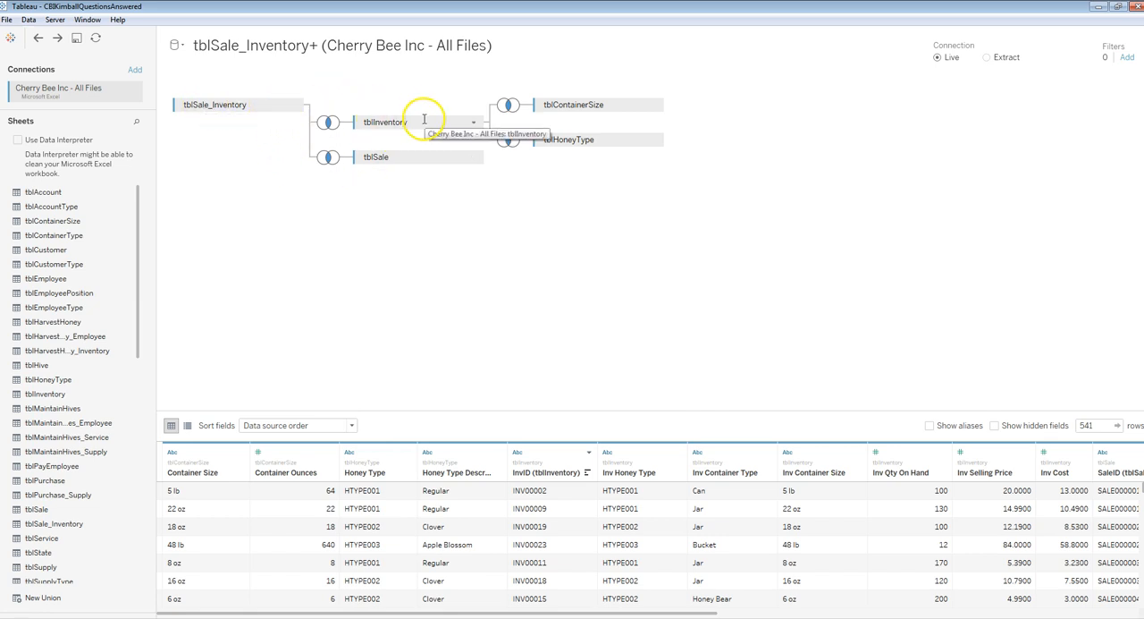
mouse_move(584, 154)
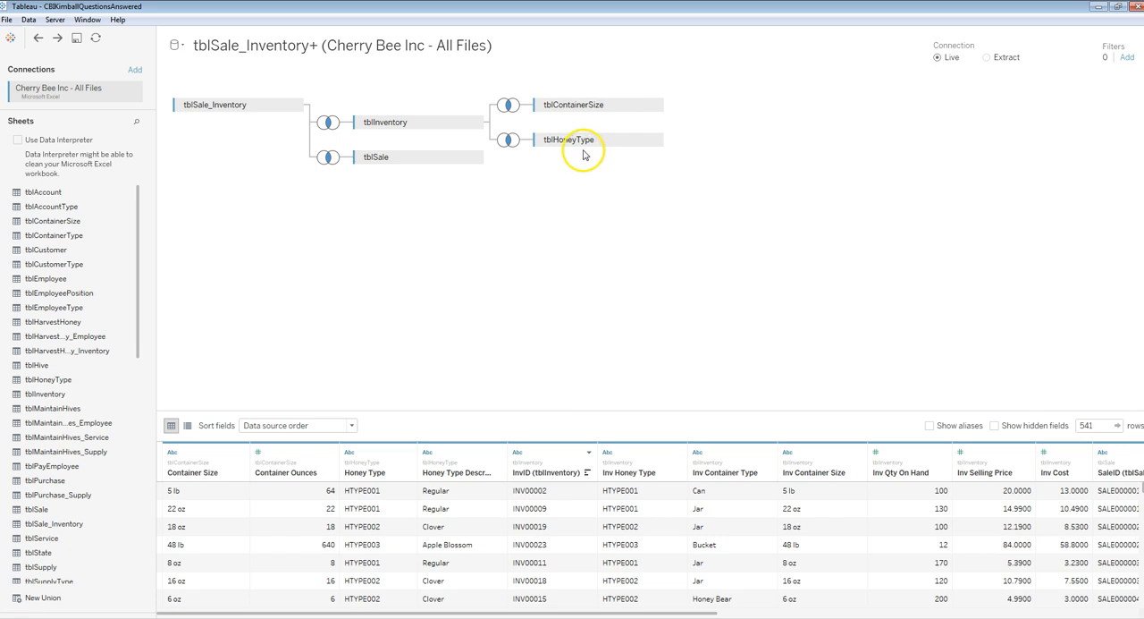
mouse_move(376, 157)
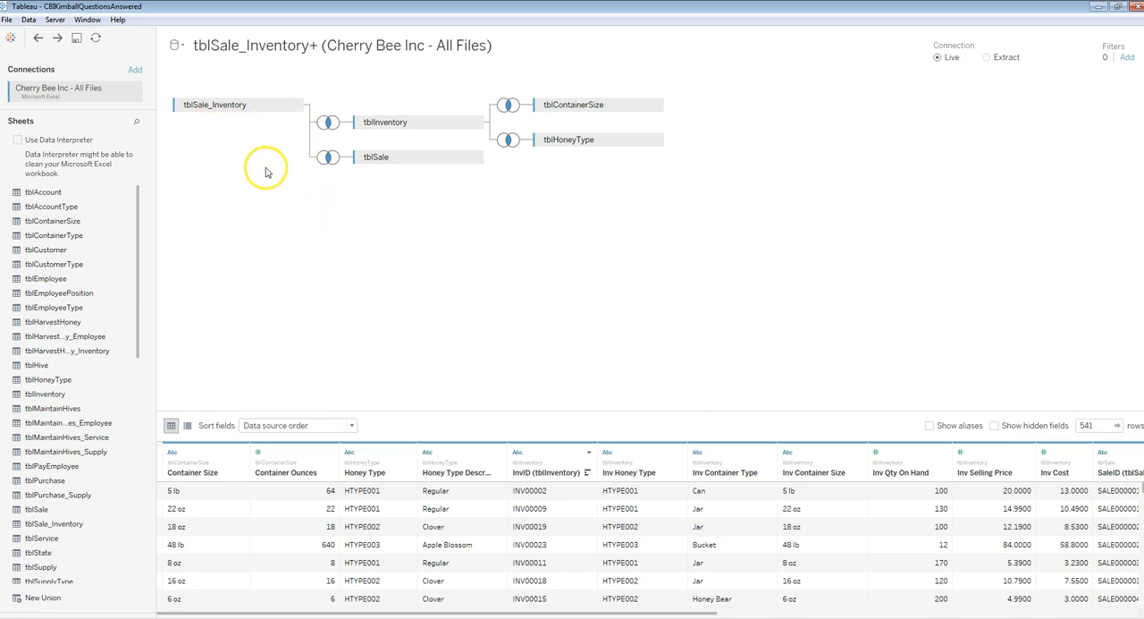
mouse_move(275, 425)
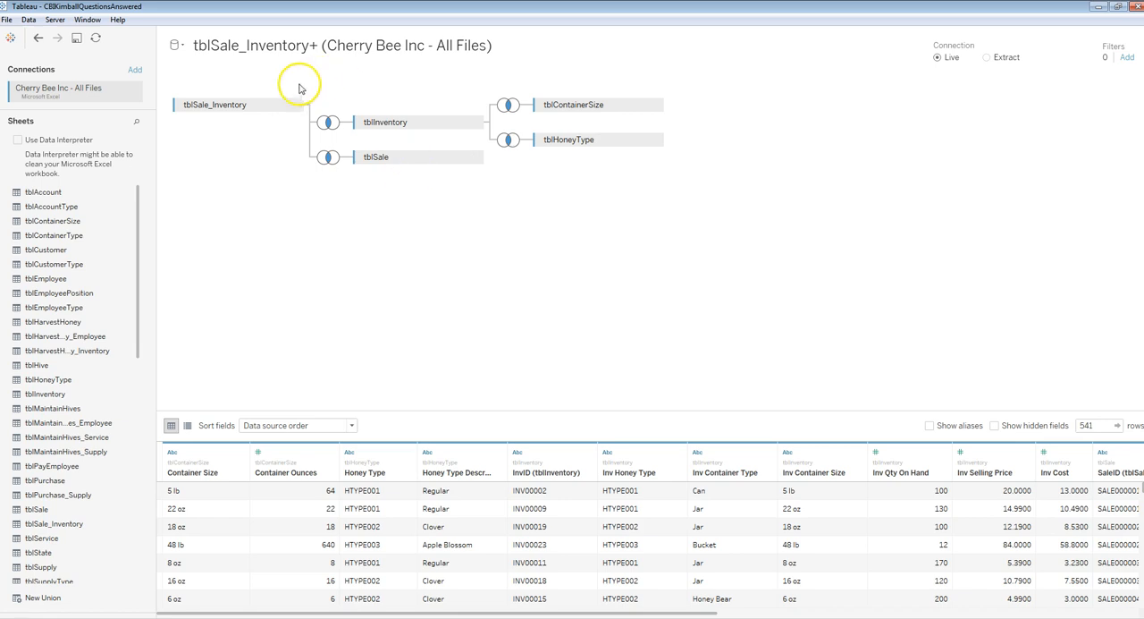
mouse_move(38, 154)
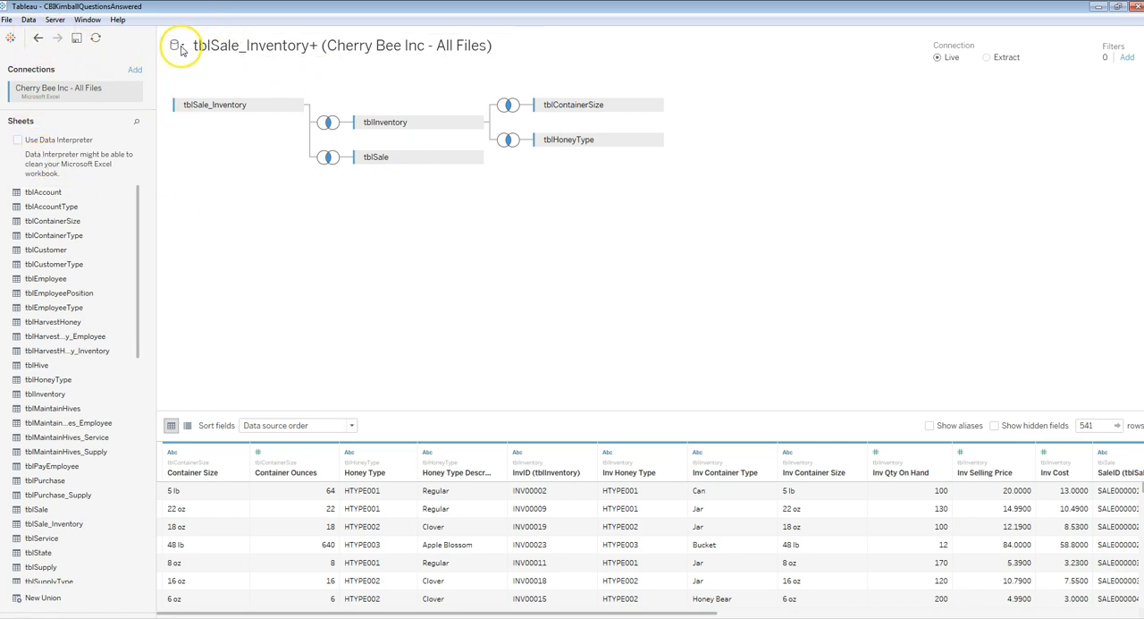
Add a new Microsoft Excel data source from Cherry Bee Inc - All Files.xlsx.
click(176, 46)
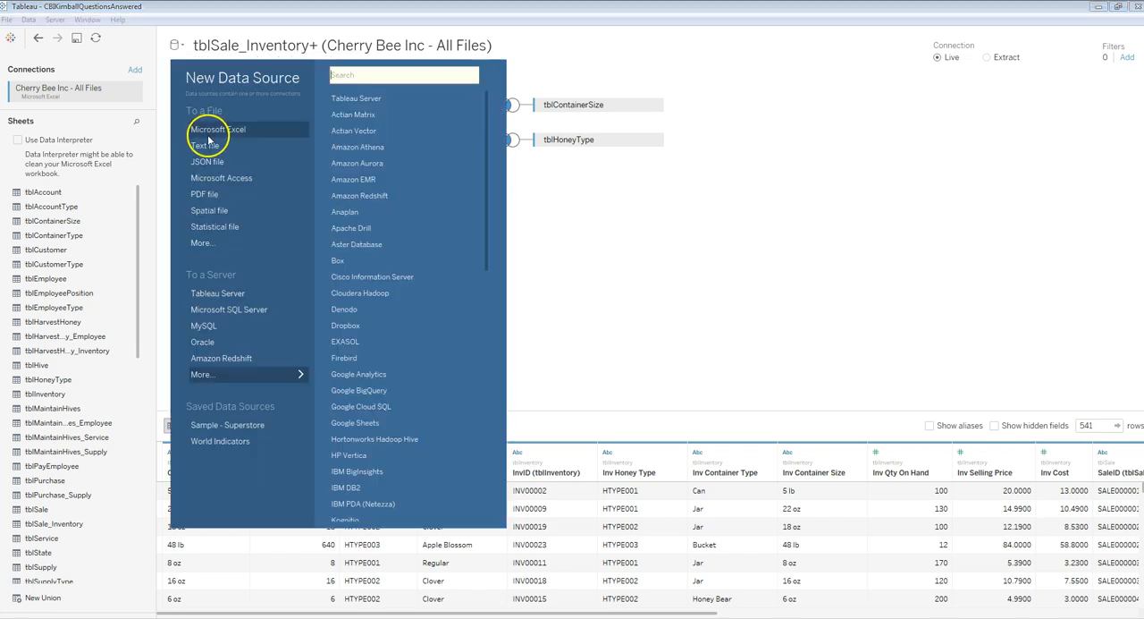
click(217, 129)
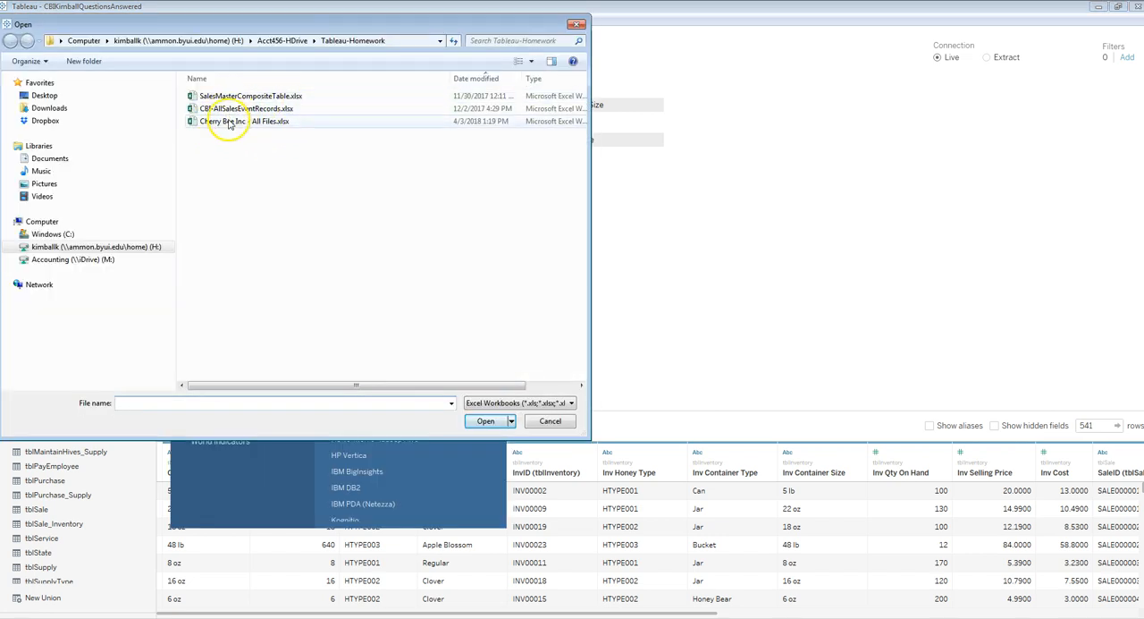
click(244, 120)
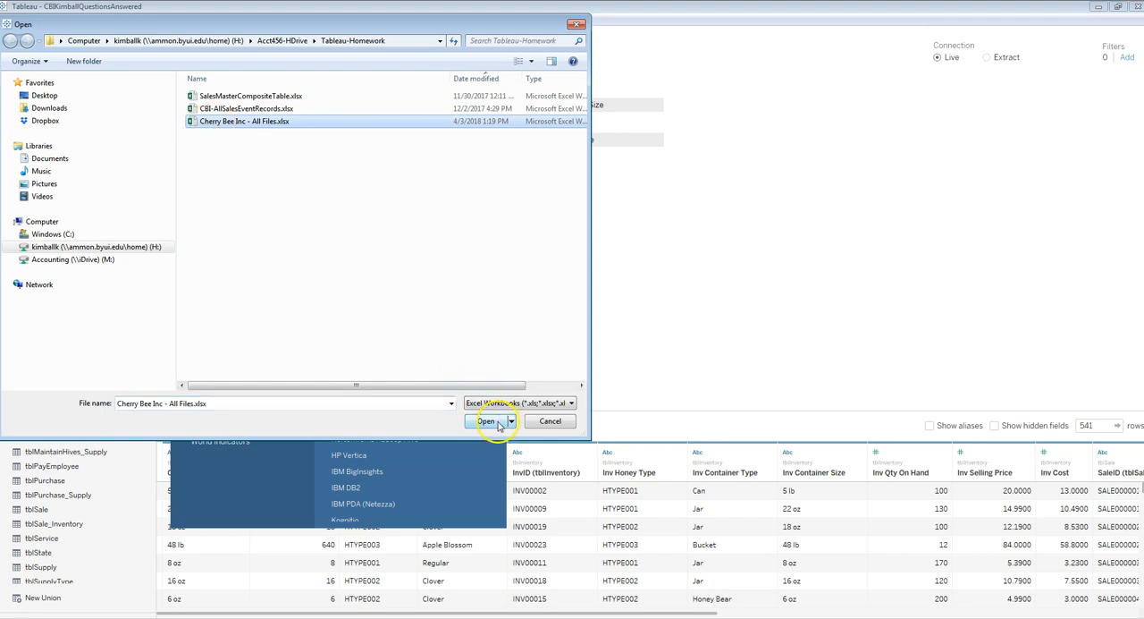
click(486, 421)
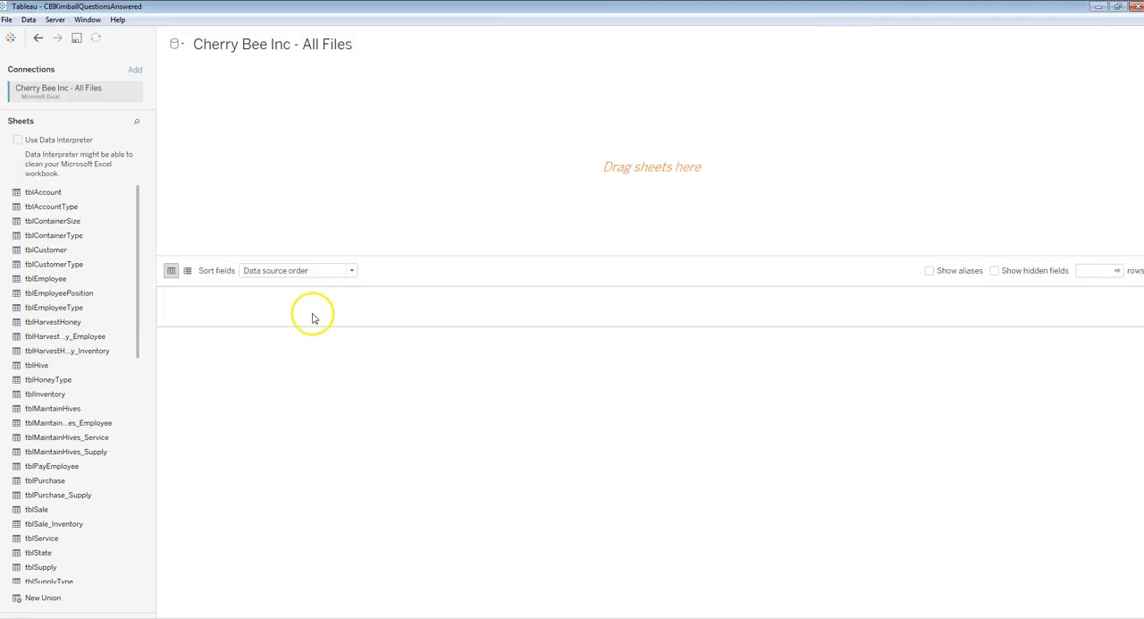
mouse_move(501, 165)
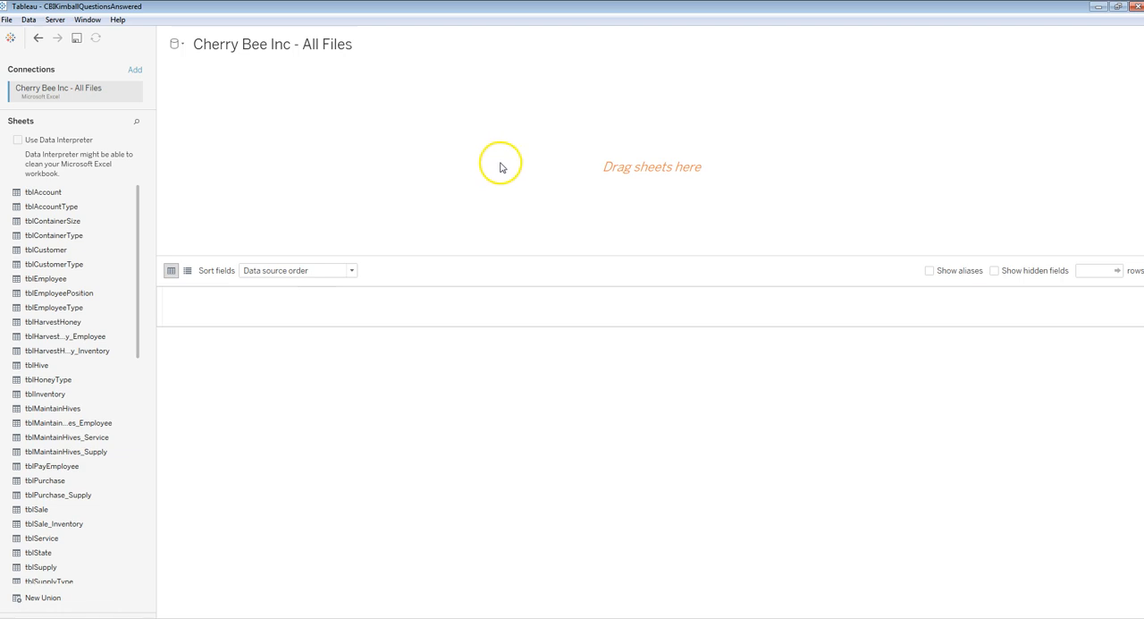
mouse_move(255, 172)
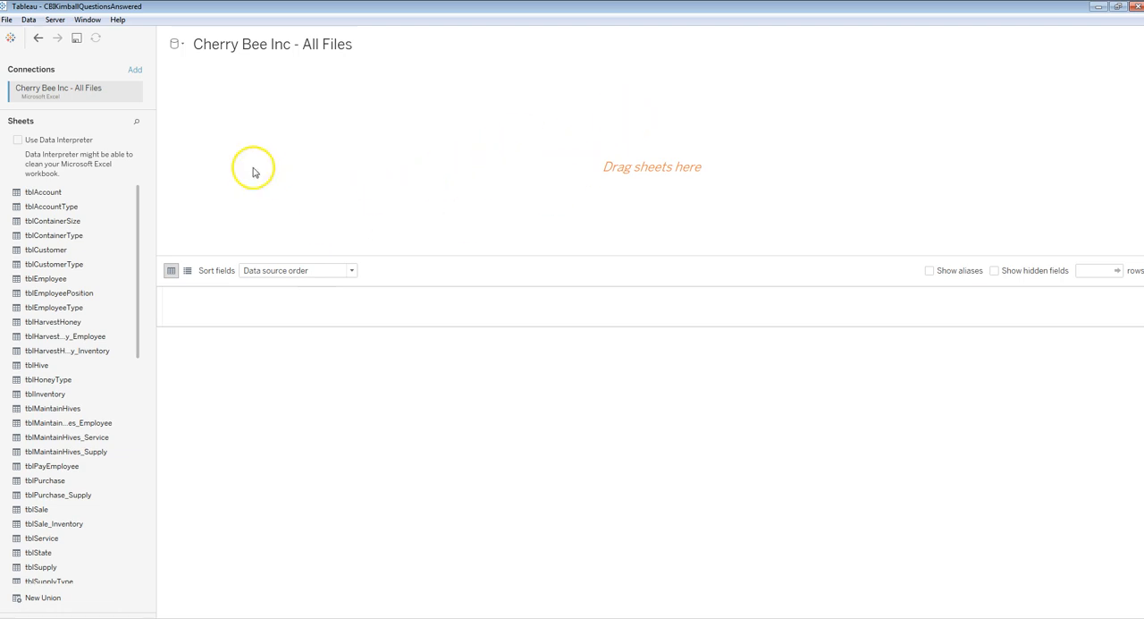
mouse_move(458, 121)
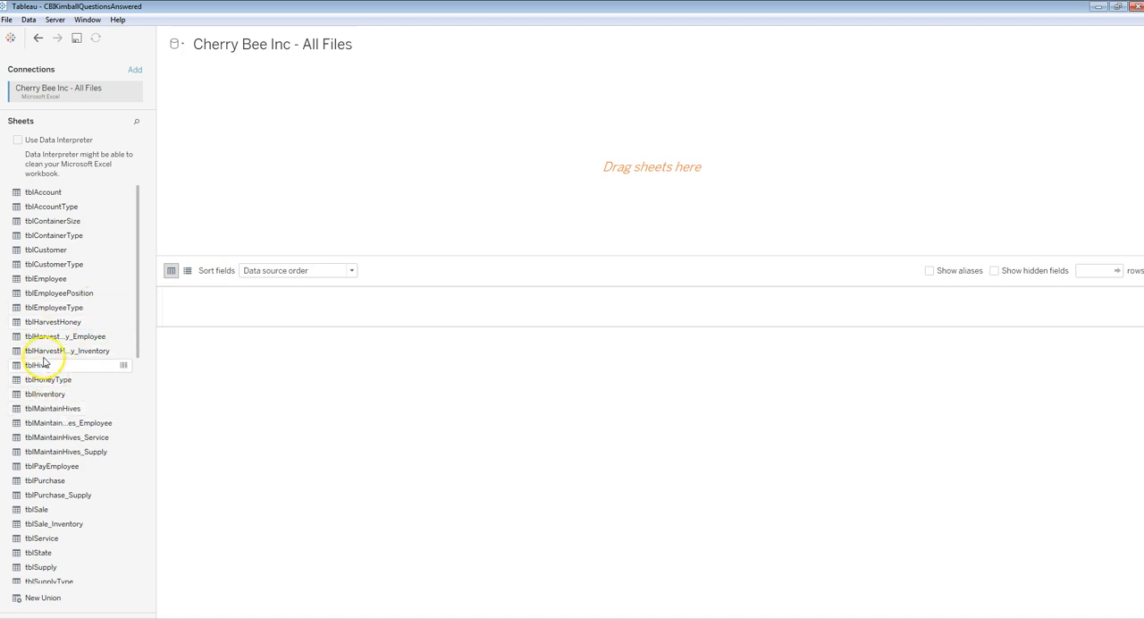
Add tblHarvestHoney_Inventory to the join canvas of the new data source.
double_click(63, 350)
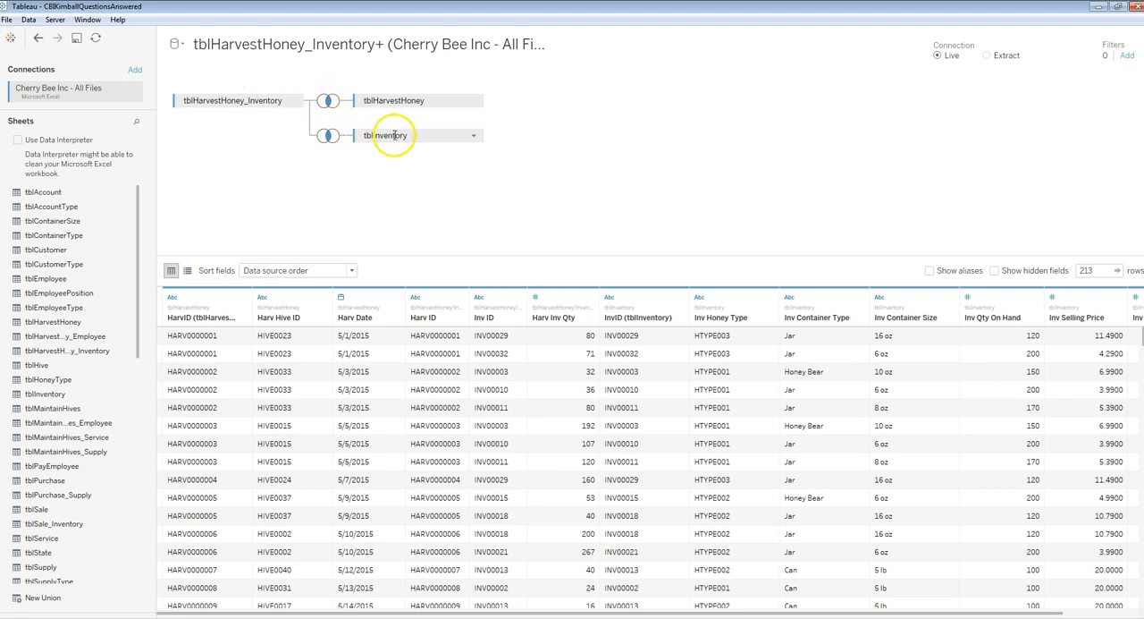
mouse_move(389, 135)
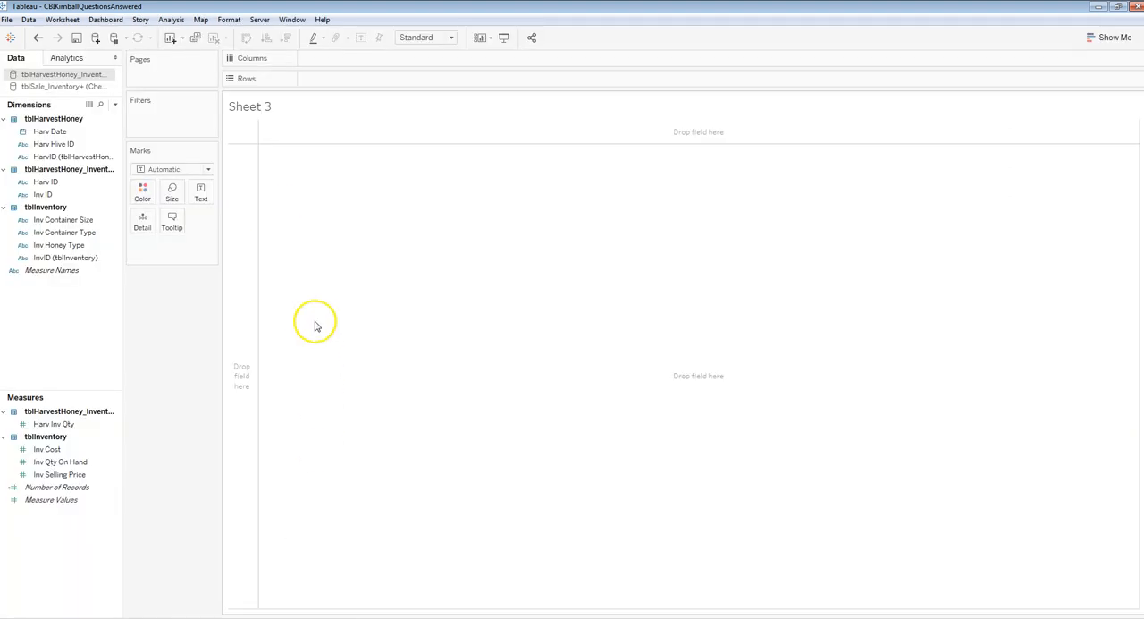
Plot SUM(Harv Inv Qty) on Columns against Harv Date on Rows, grouped by Month.
click(51, 270)
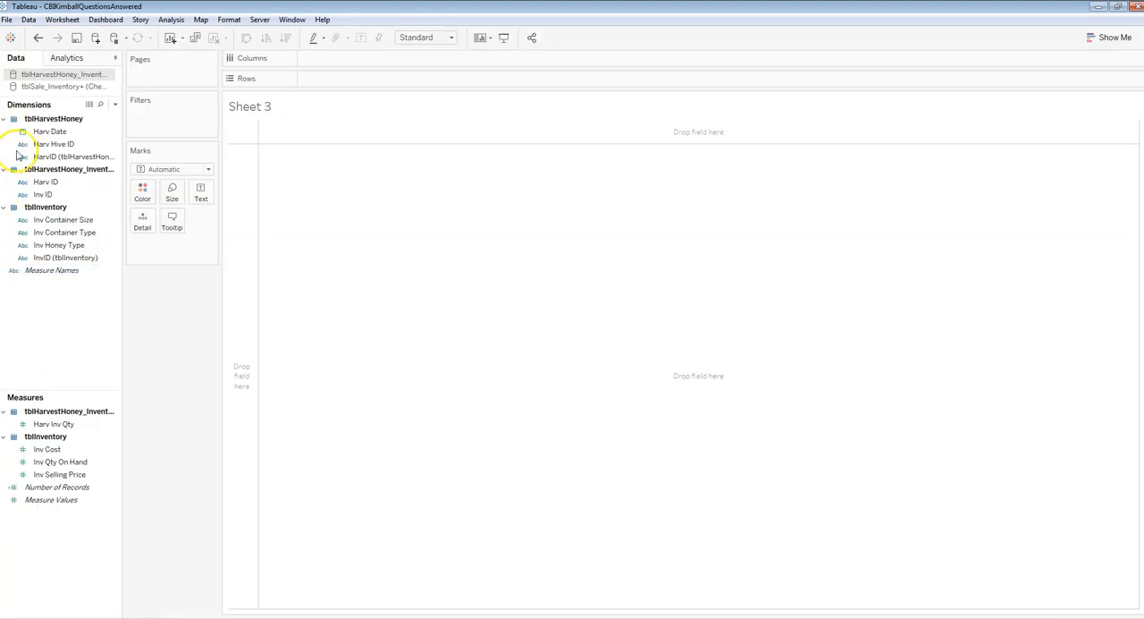
click(60, 462)
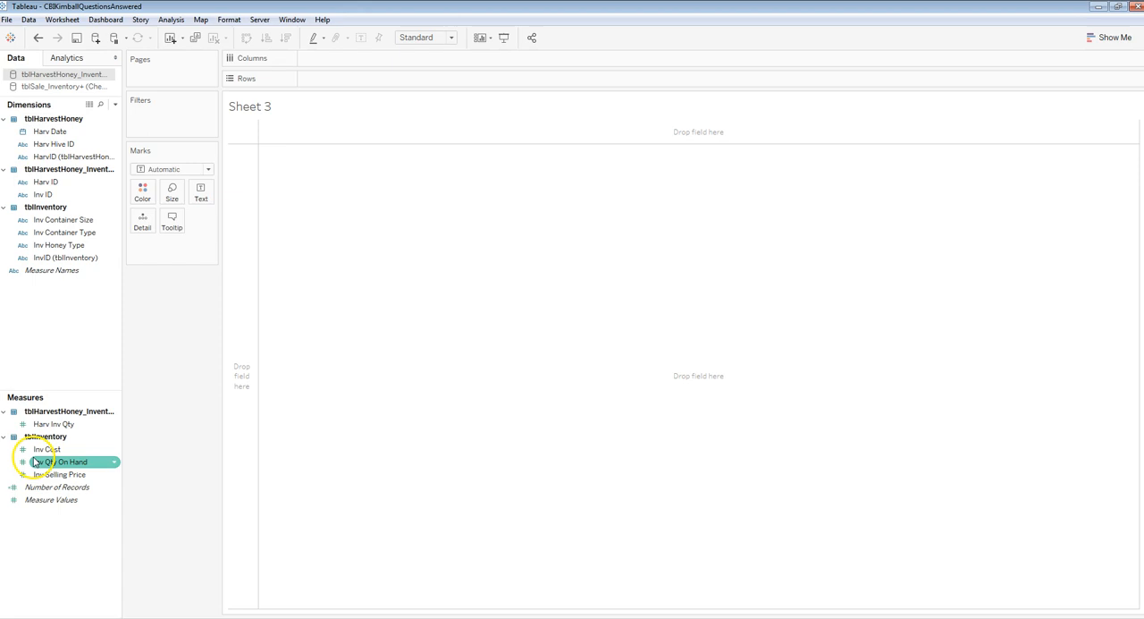
click(53, 423)
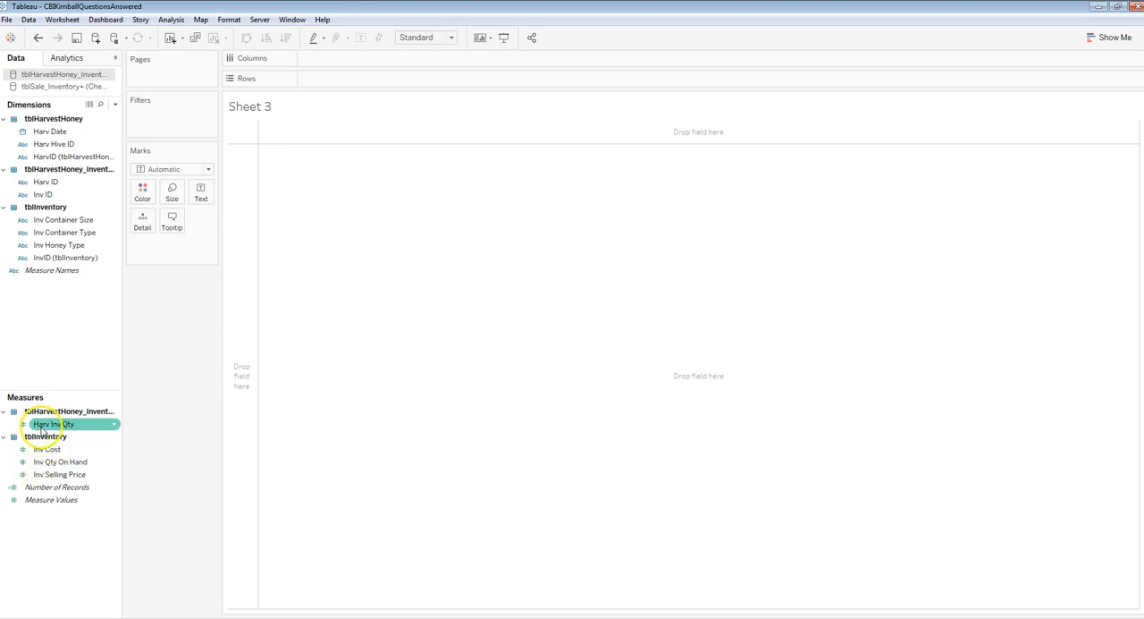
click(66, 258)
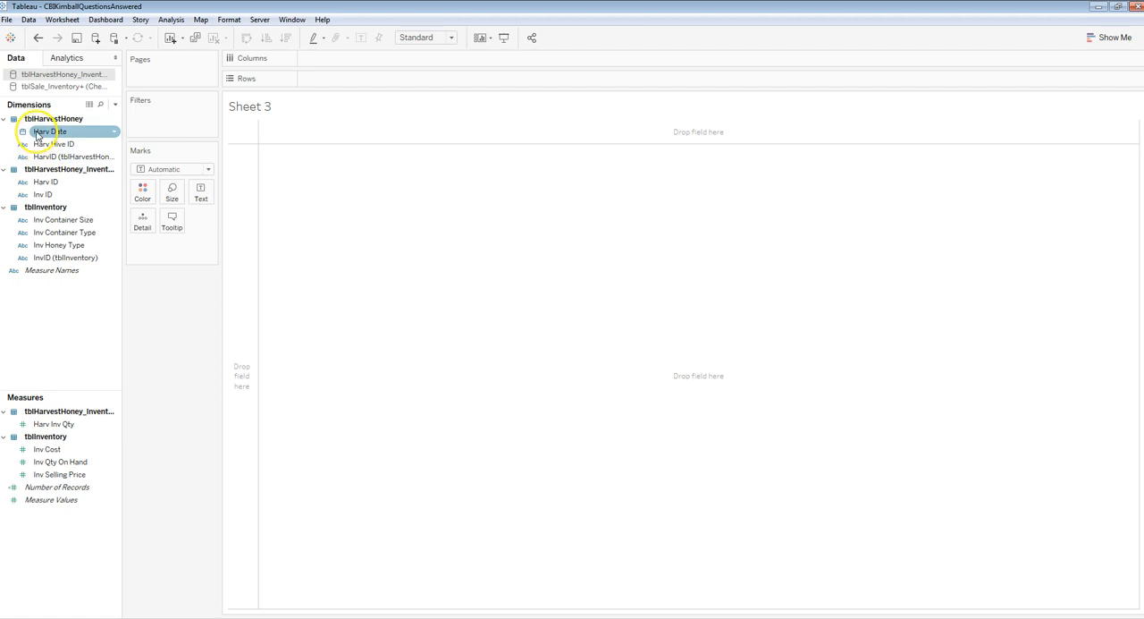
drag(50, 131, 304, 78)
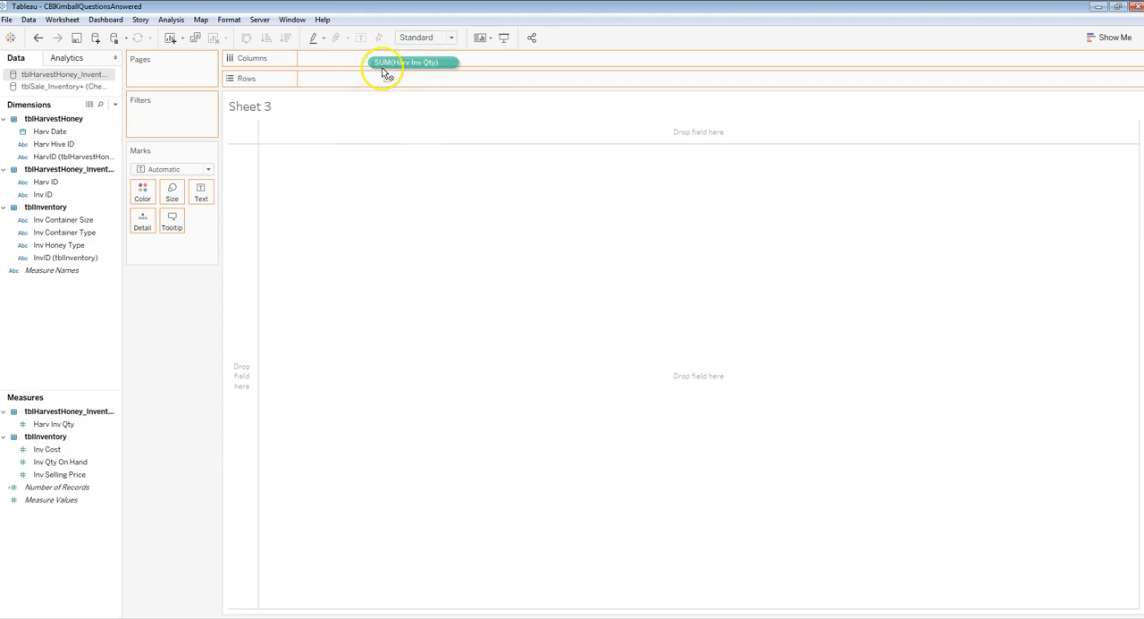
drag(411, 62, 342, 58)
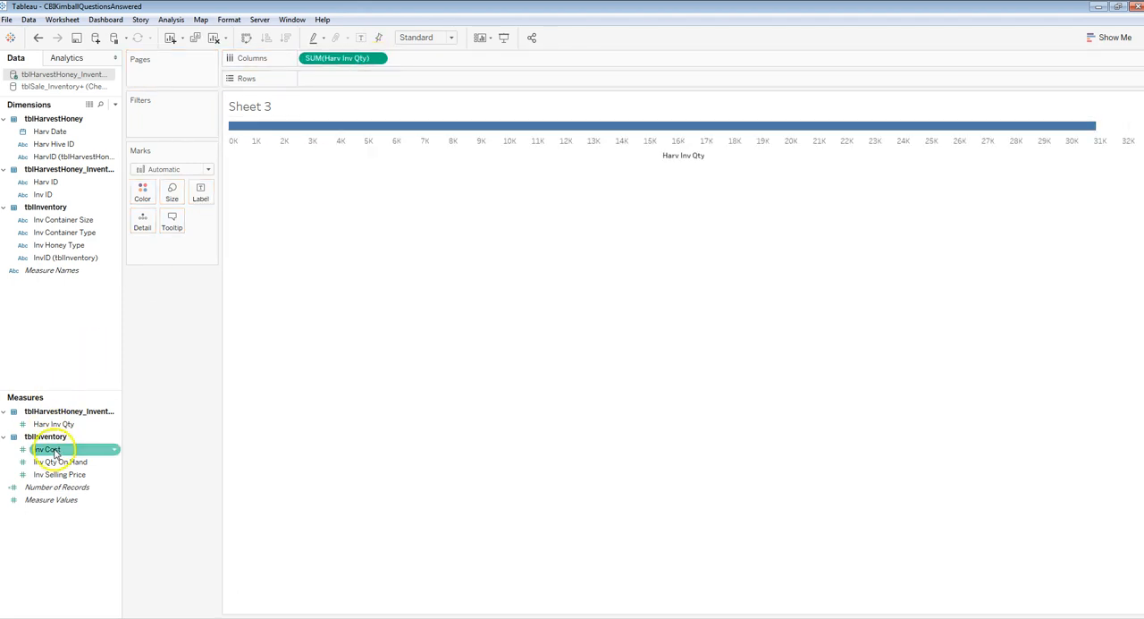
drag(50, 131, 272, 78)
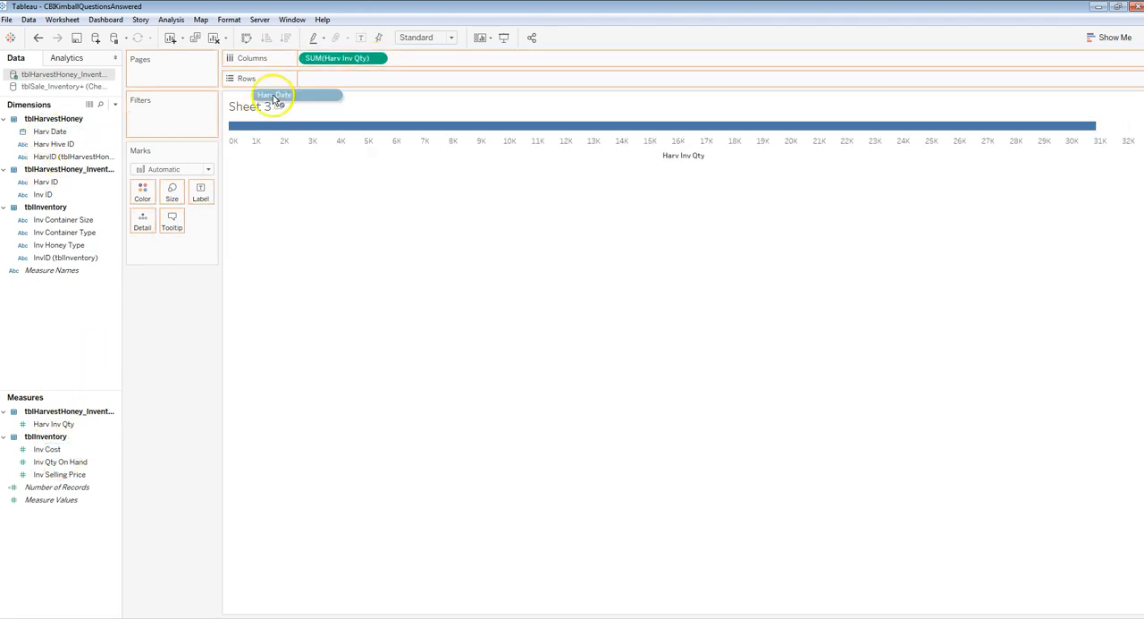
drag(273, 94, 343, 78)
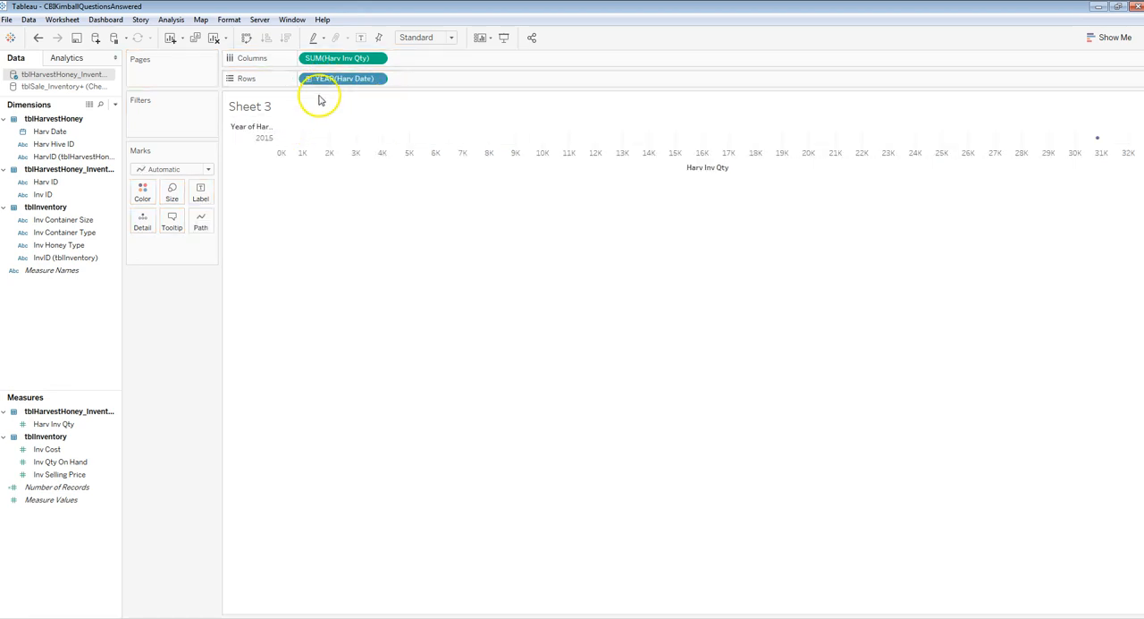
click(377, 78)
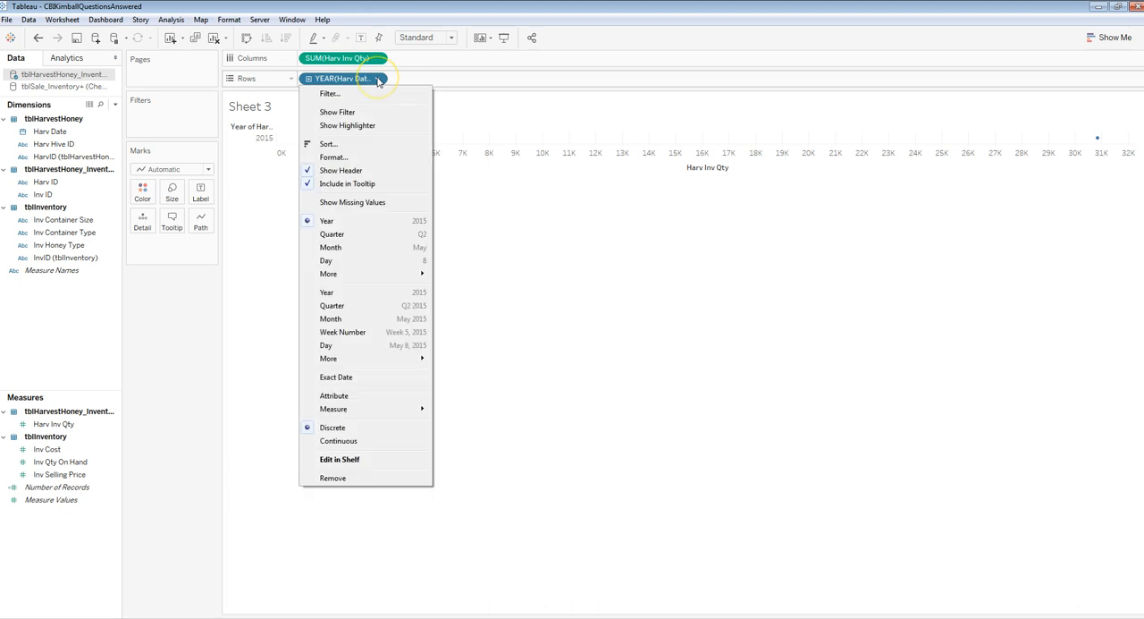
click(330, 247)
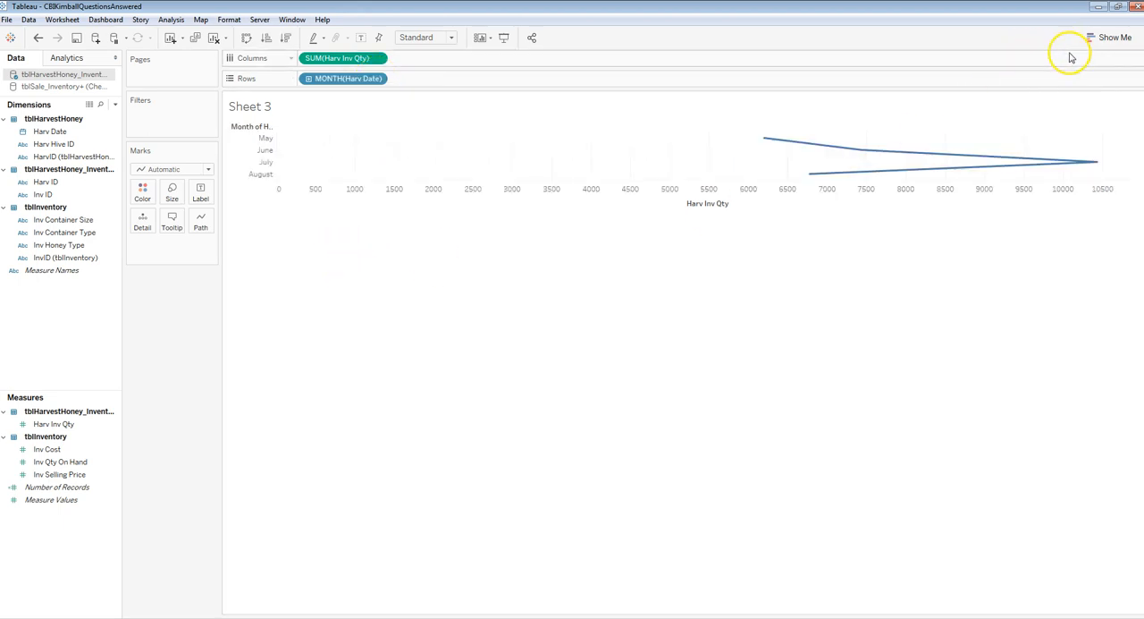
mouse_move(404, 142)
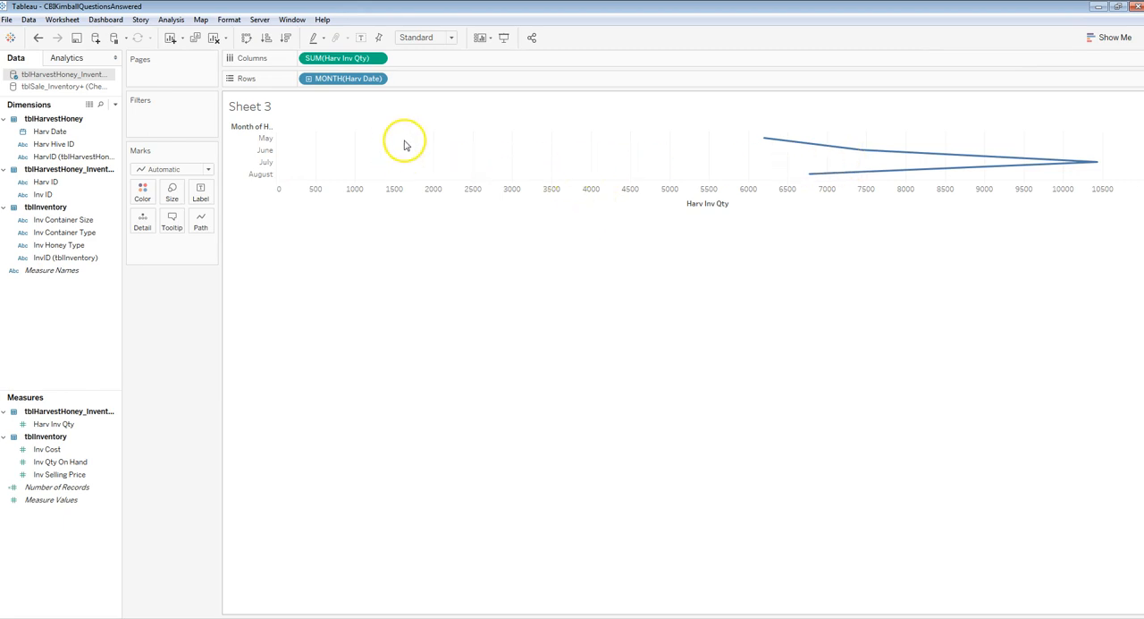
Swap rows and columns so harvest months run across the chart.
click(248, 38)
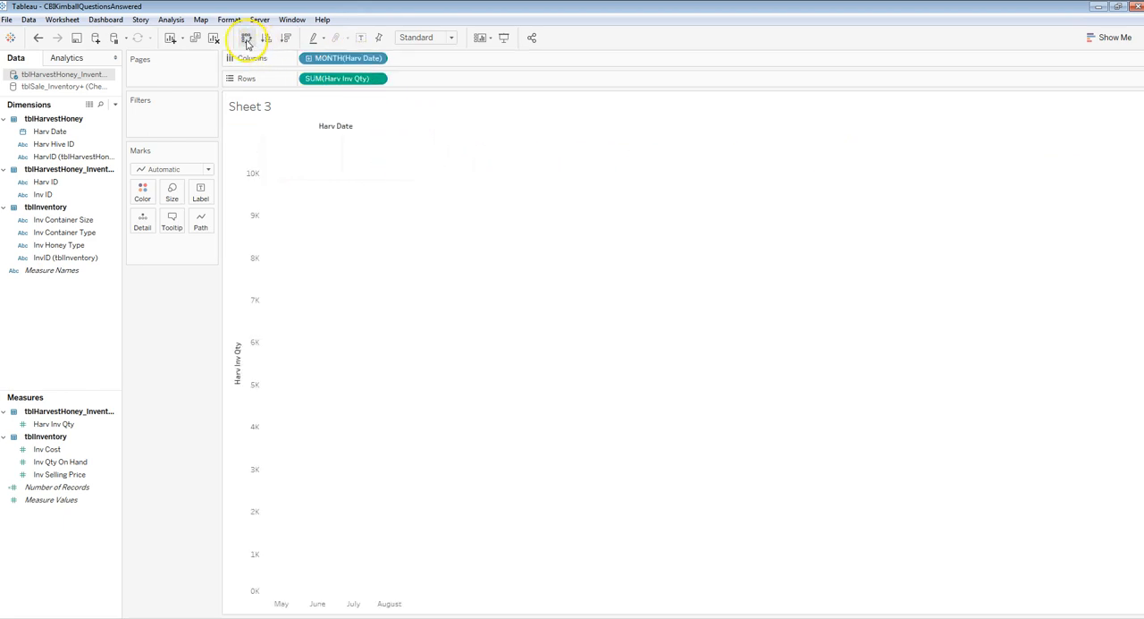
click(248, 37)
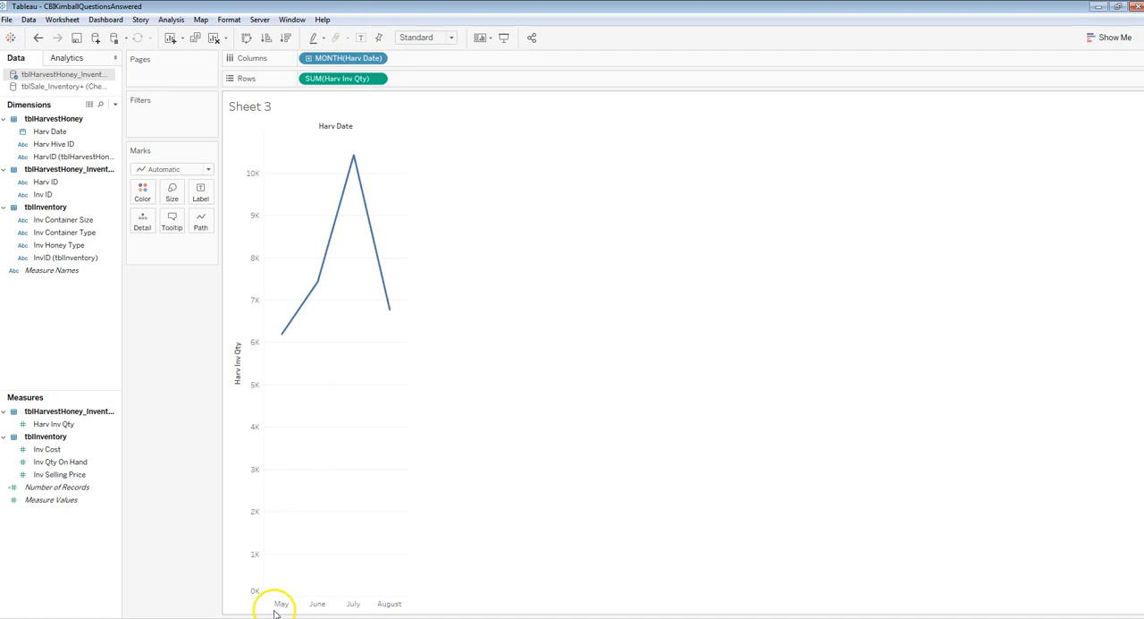
mouse_move(365, 148)
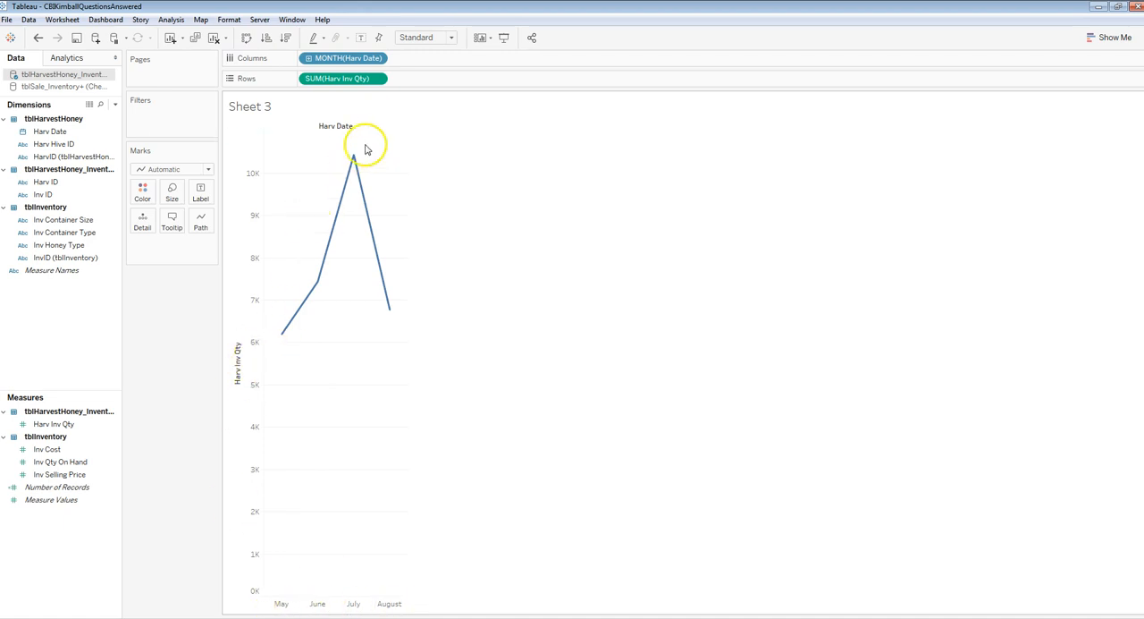
mouse_move(354, 185)
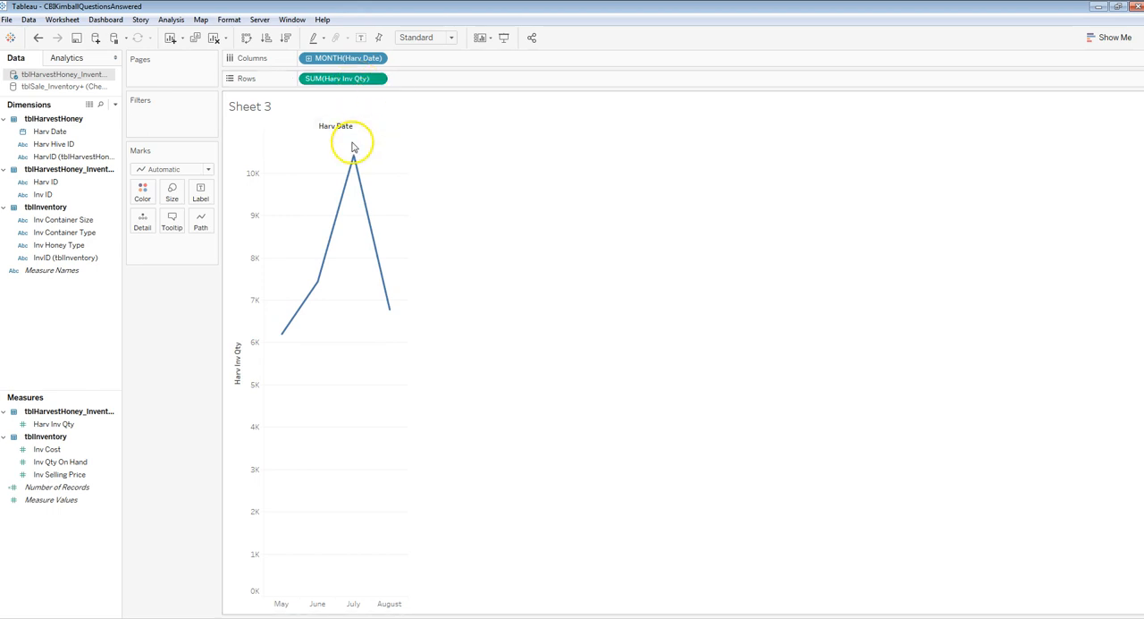
mouse_move(331, 353)
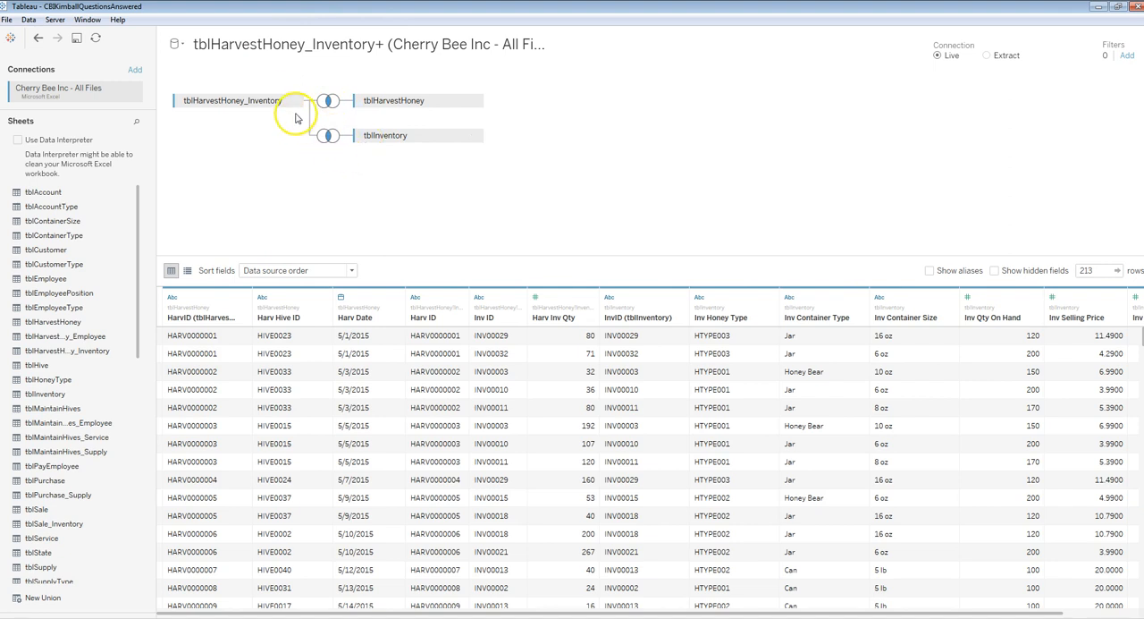
Switch the Data Source page to the tblSale_Inventory+ data source.
click(175, 44)
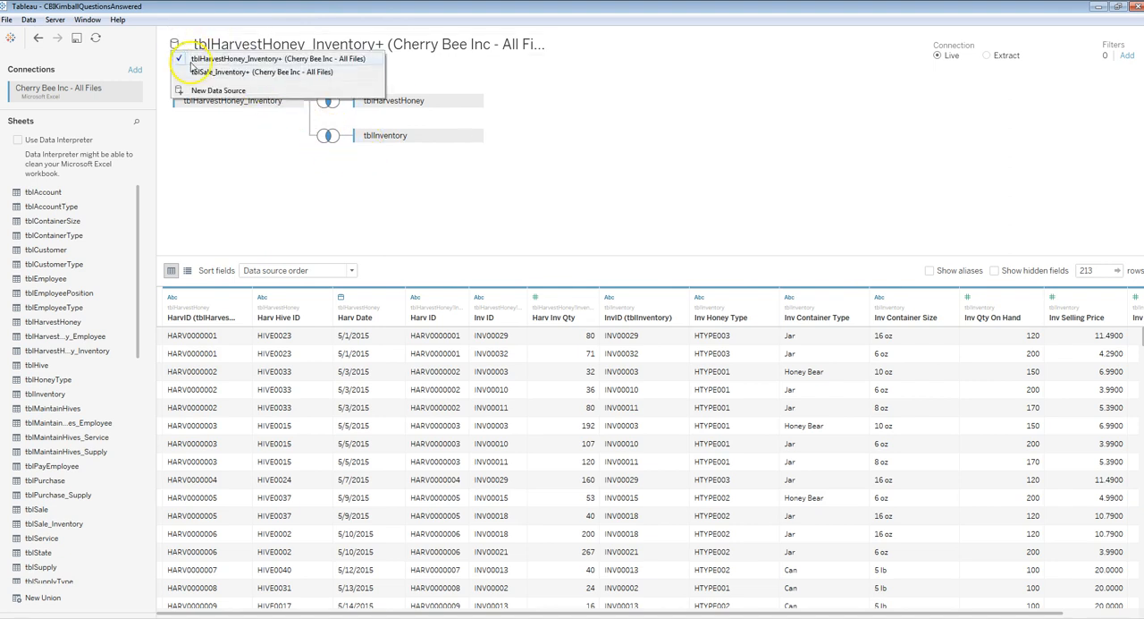
click(257, 72)
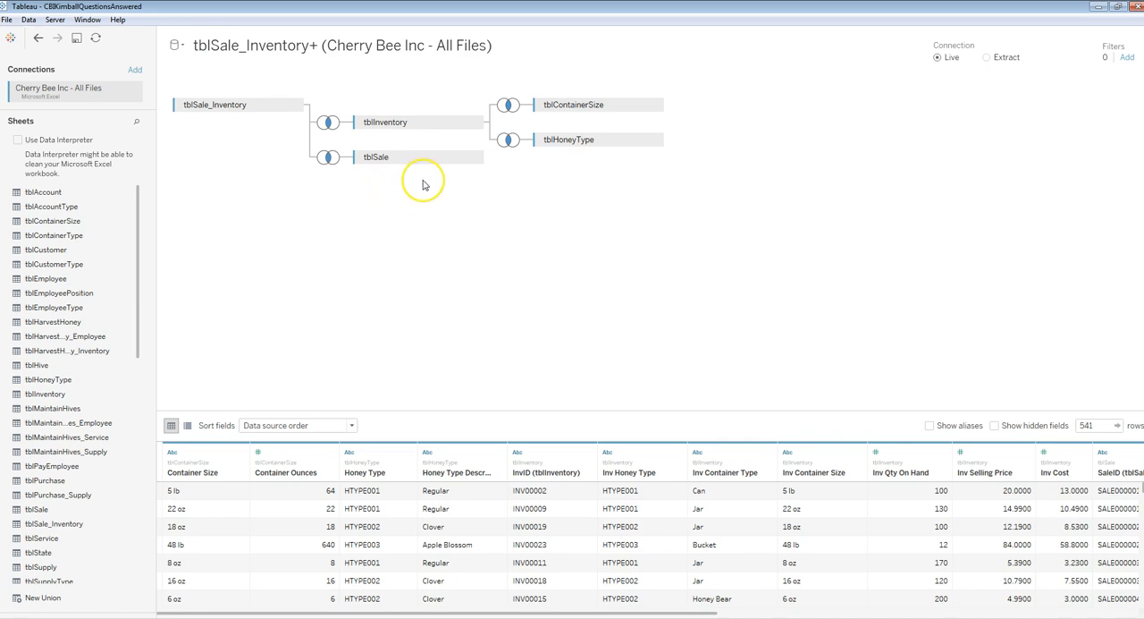
mouse_move(413, 204)
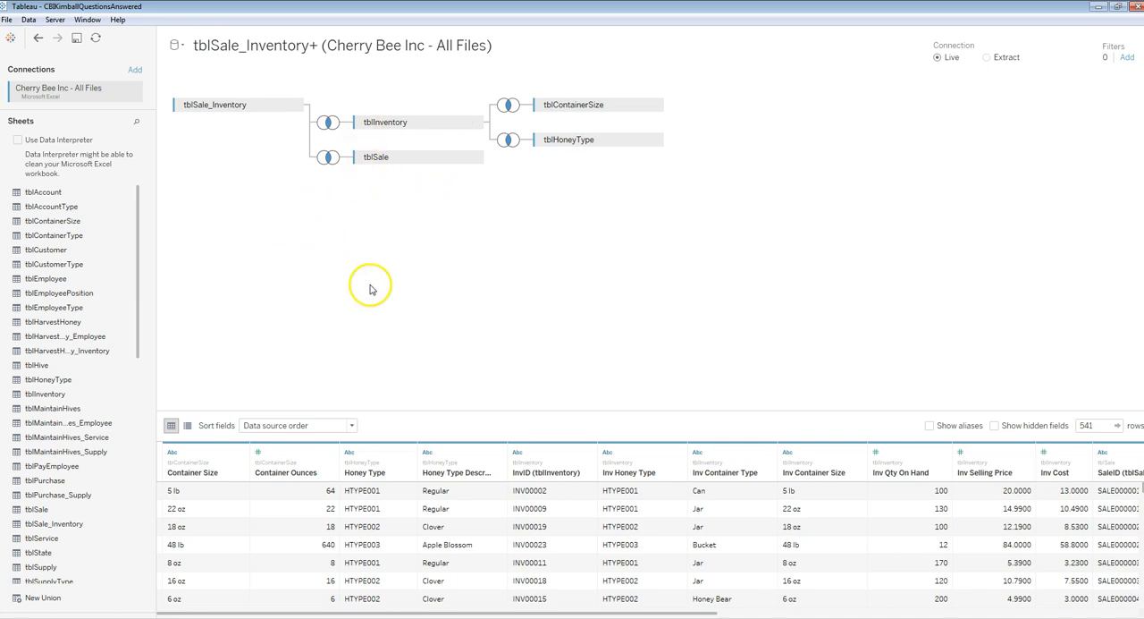
mouse_move(201, 63)
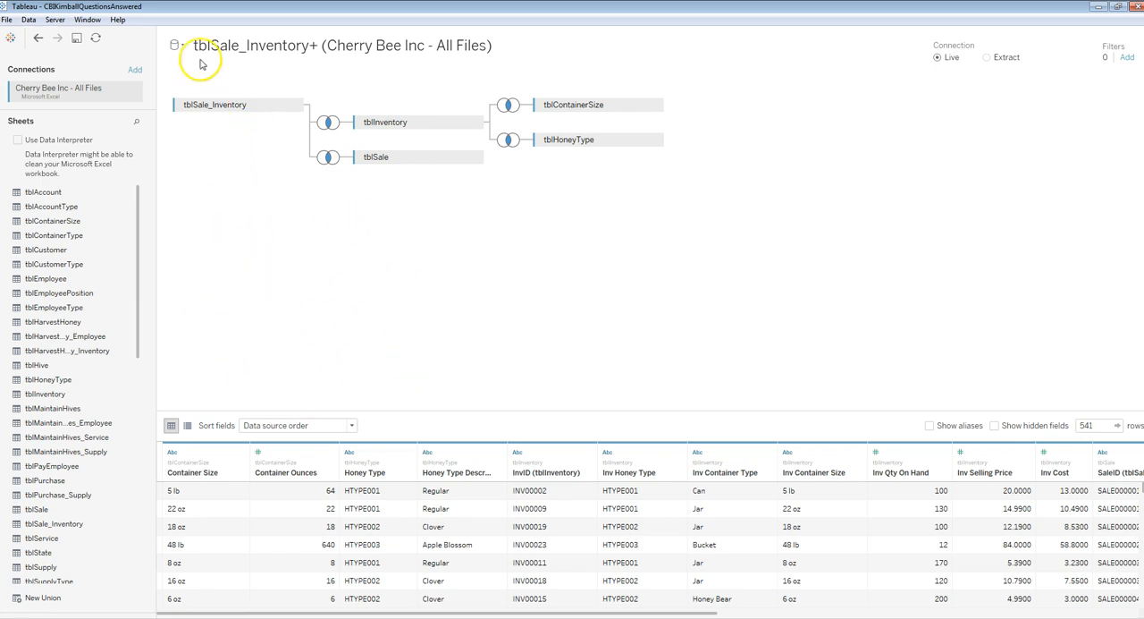
mouse_move(552, 84)
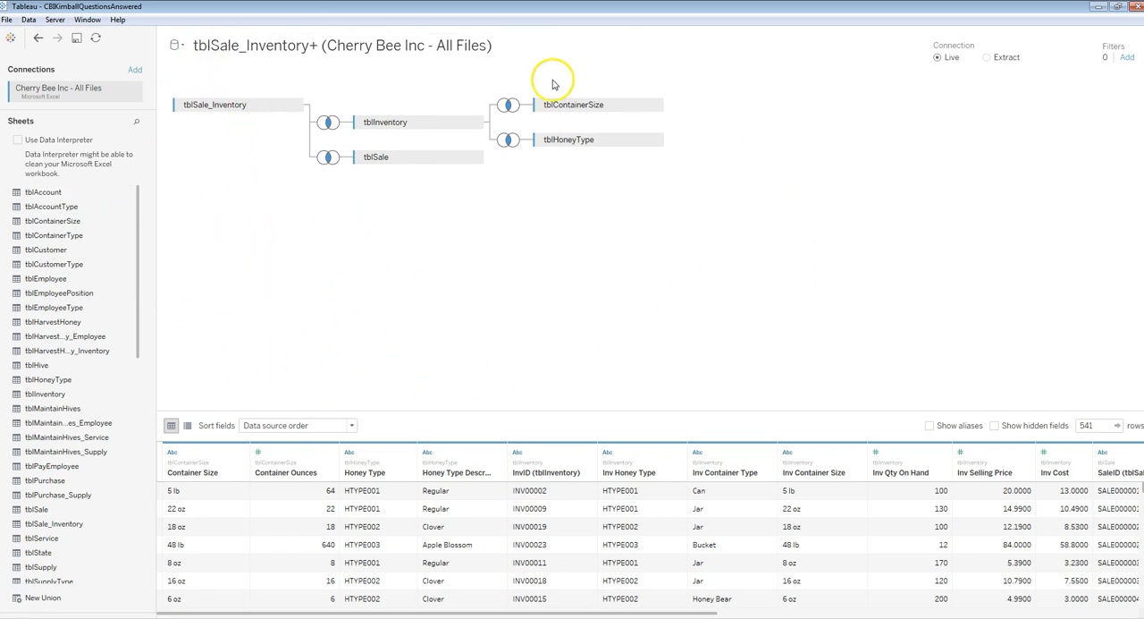